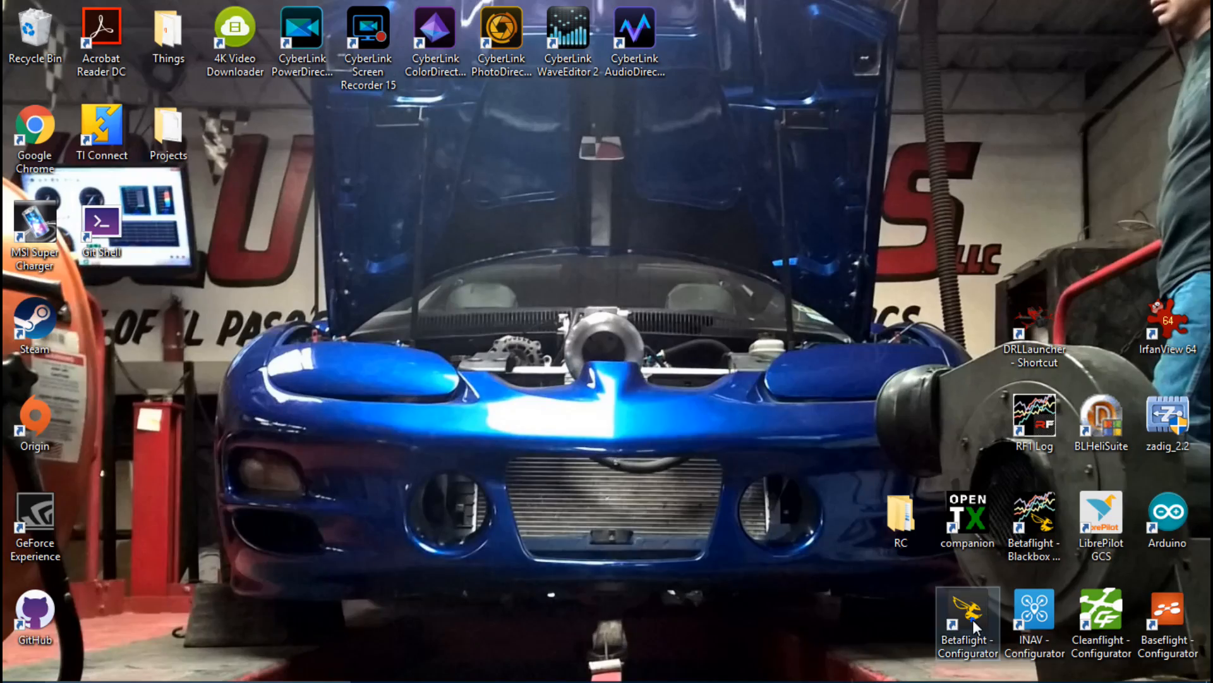
Step: Launch the configurator, review the Configuration receiver section, and show the Receiver page (AETR1234, center 1500)
double_click(967, 627)
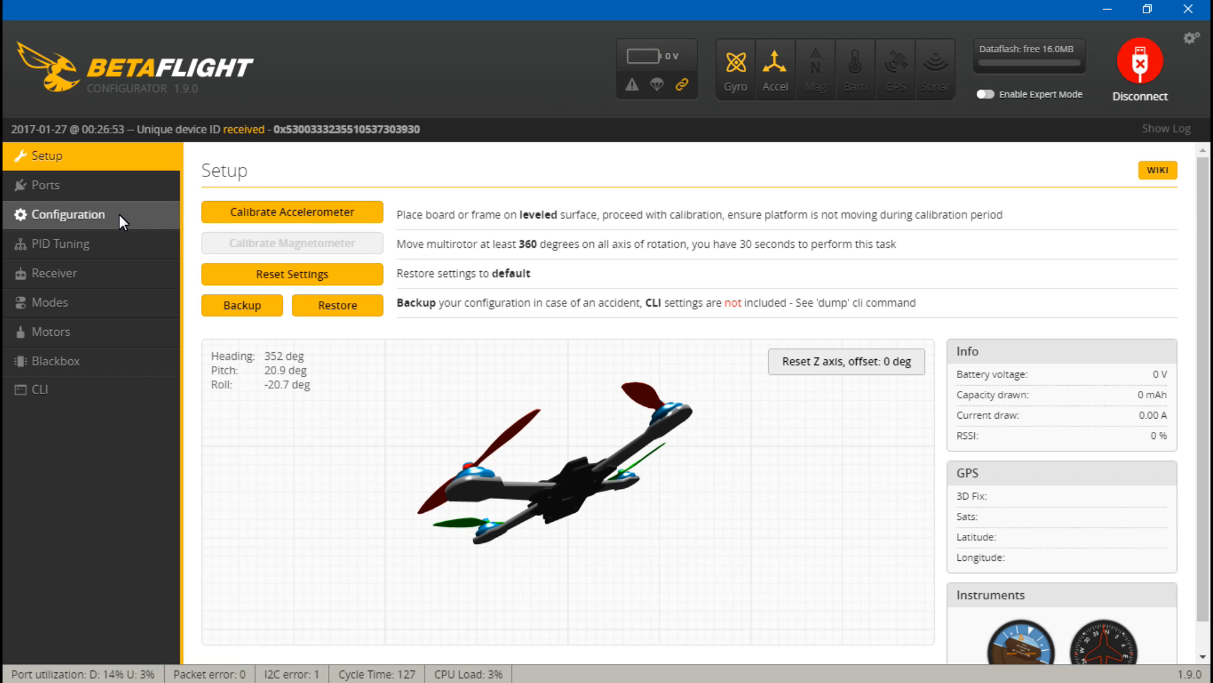
mouse_move(98, 233)
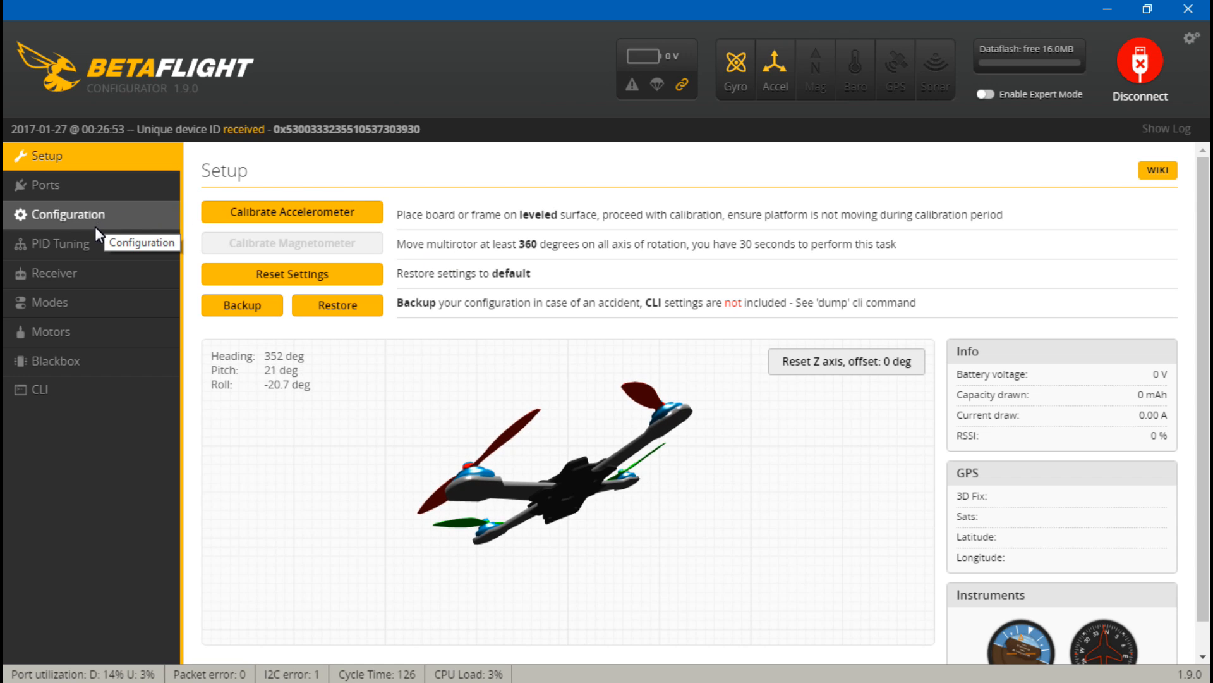
left_click(67, 215)
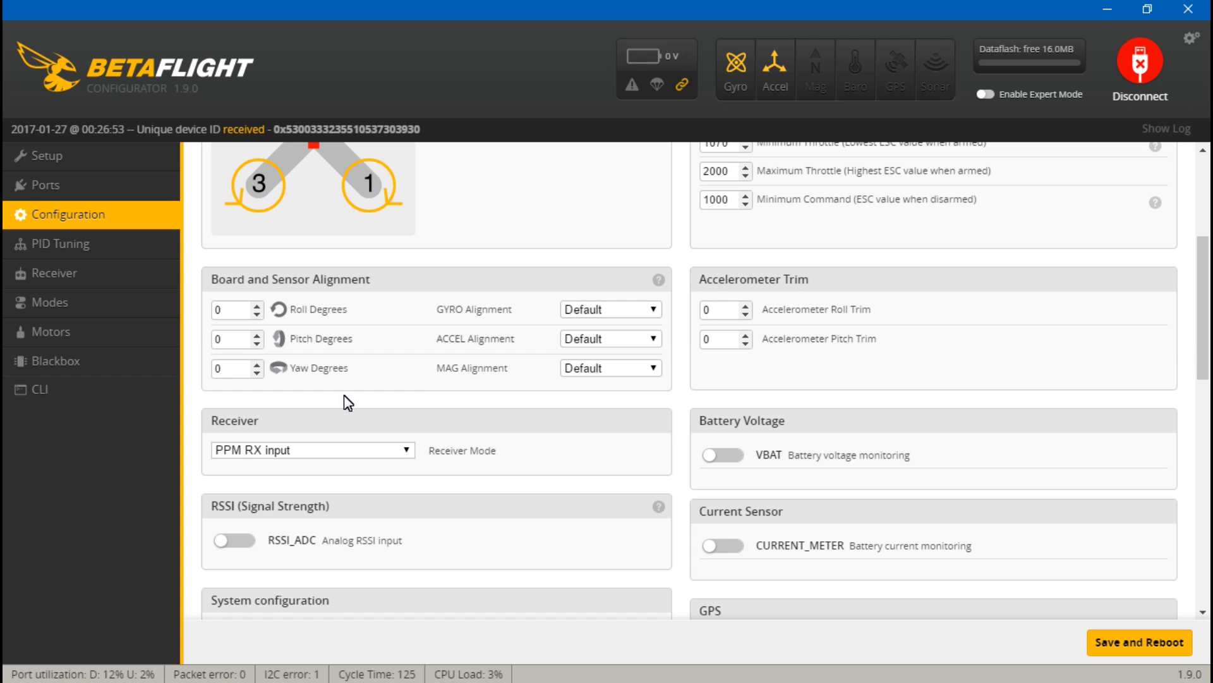
mouse_move(258, 441)
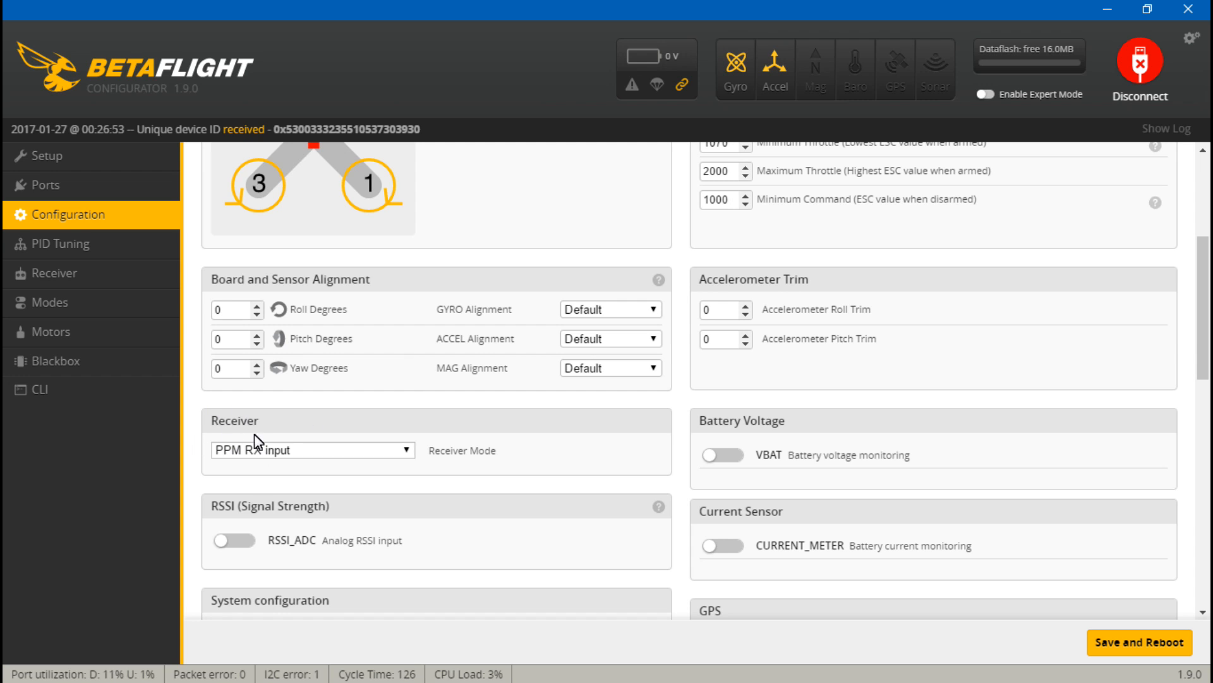
left_click(54, 273)
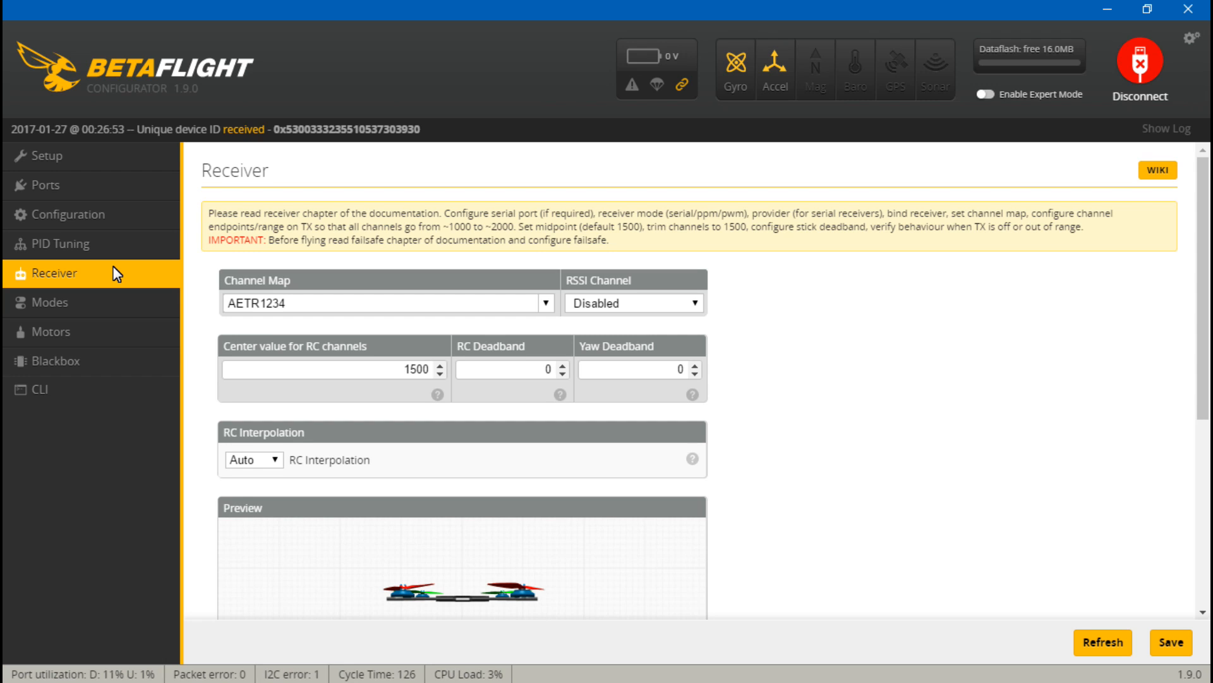
mouse_move(54, 243)
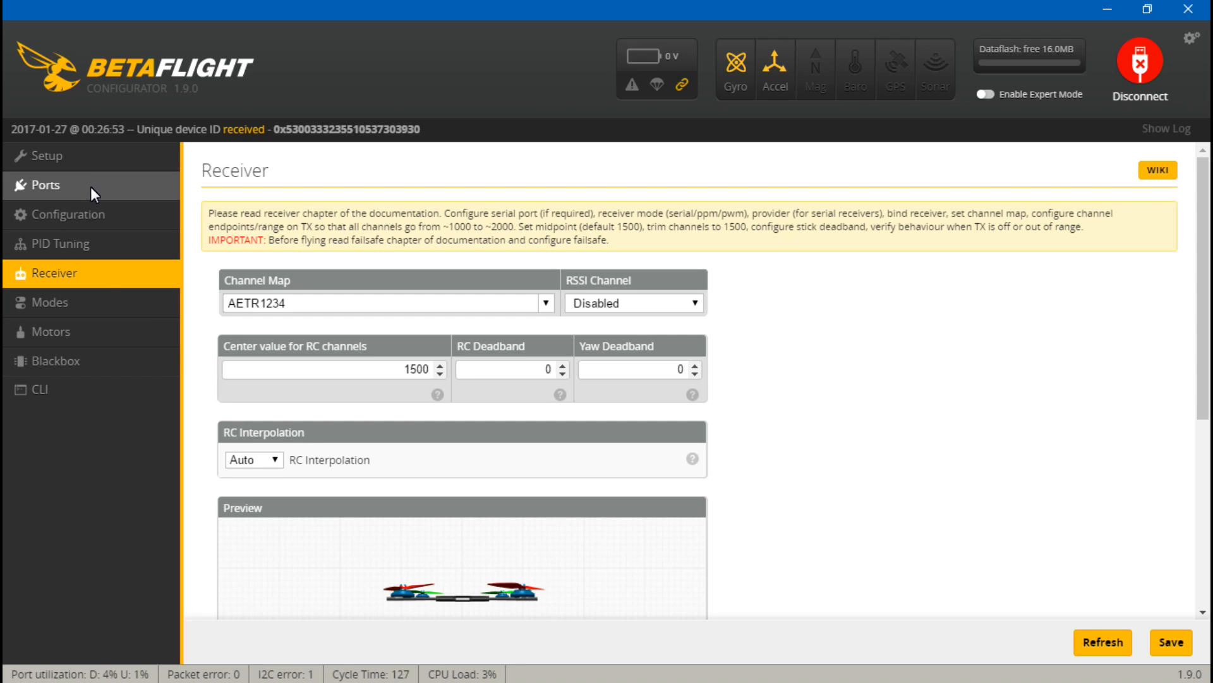
Step: In Ports, enable Serial RX on UART3 and save with a reboot
left_click(43, 184)
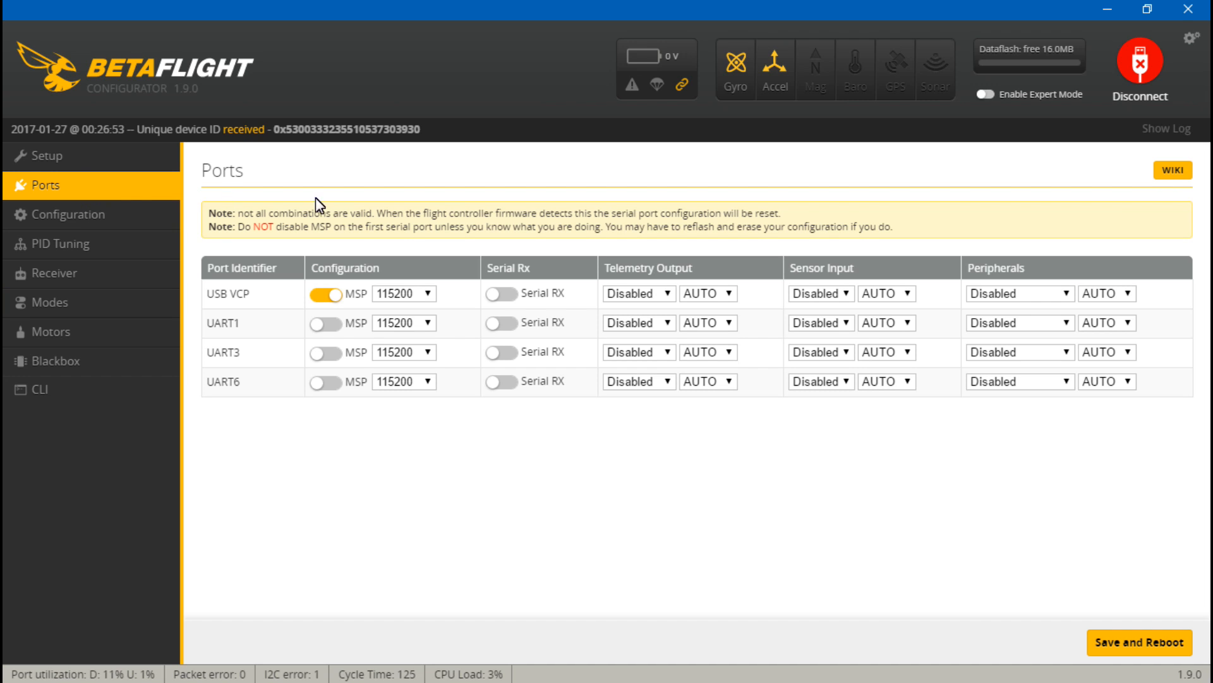
mouse_move(228, 362)
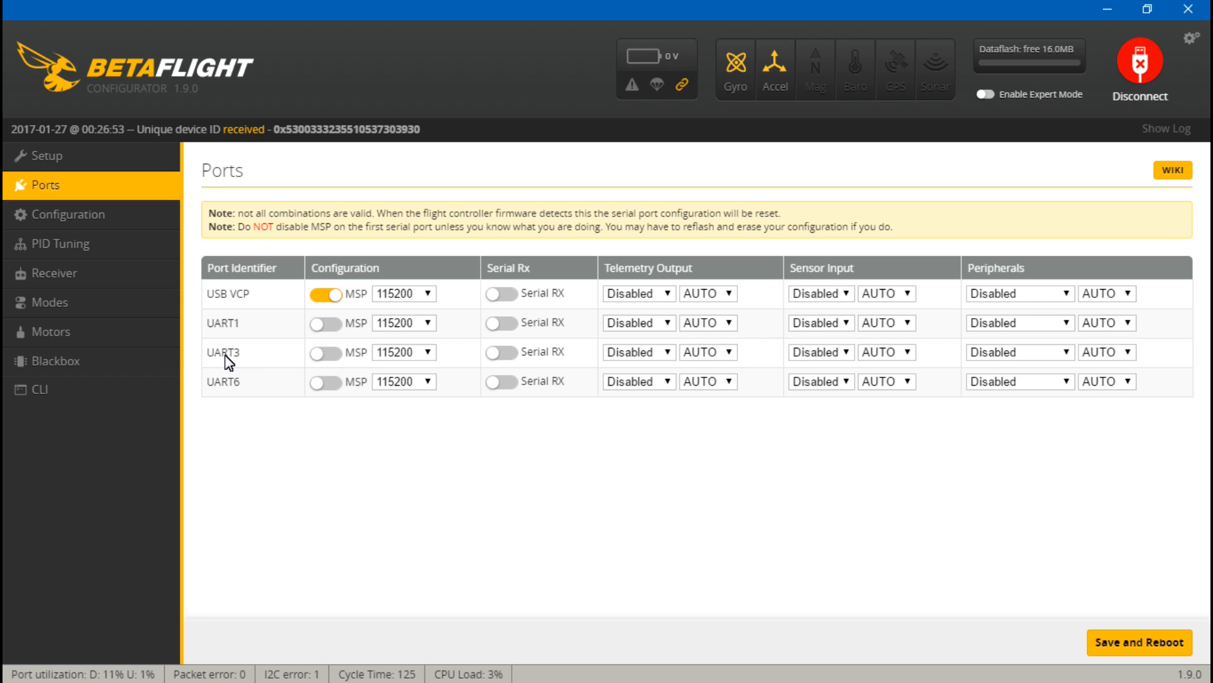
mouse_move(228, 357)
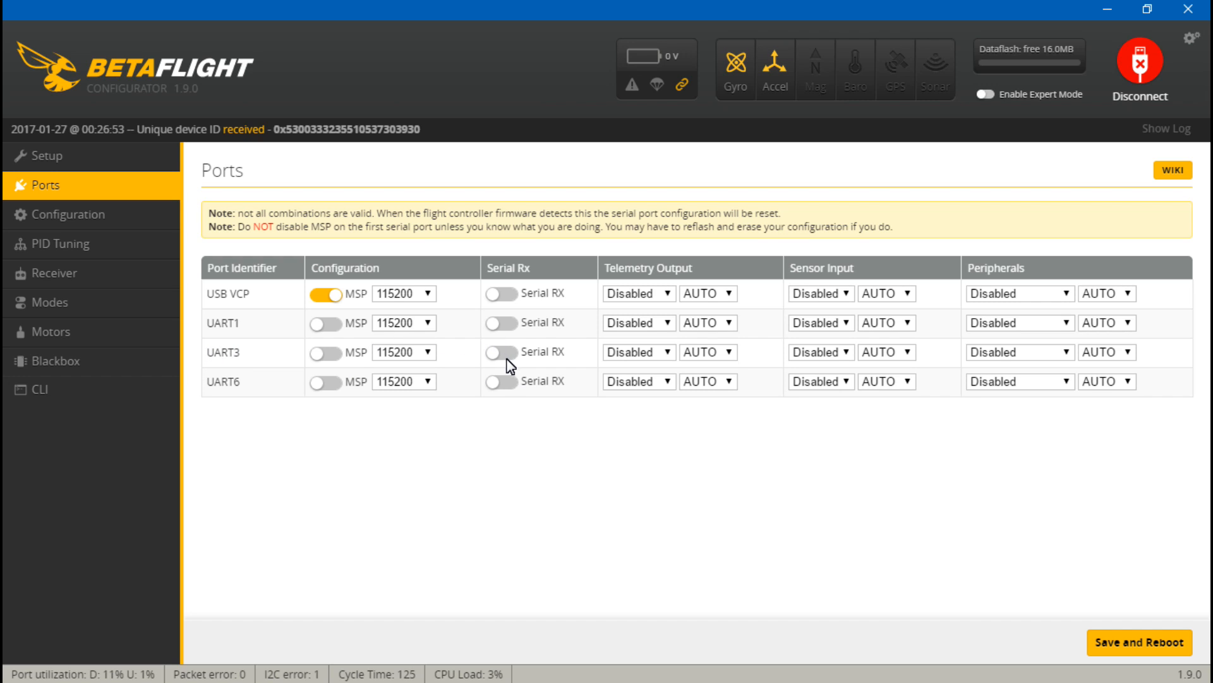
left_click(502, 354)
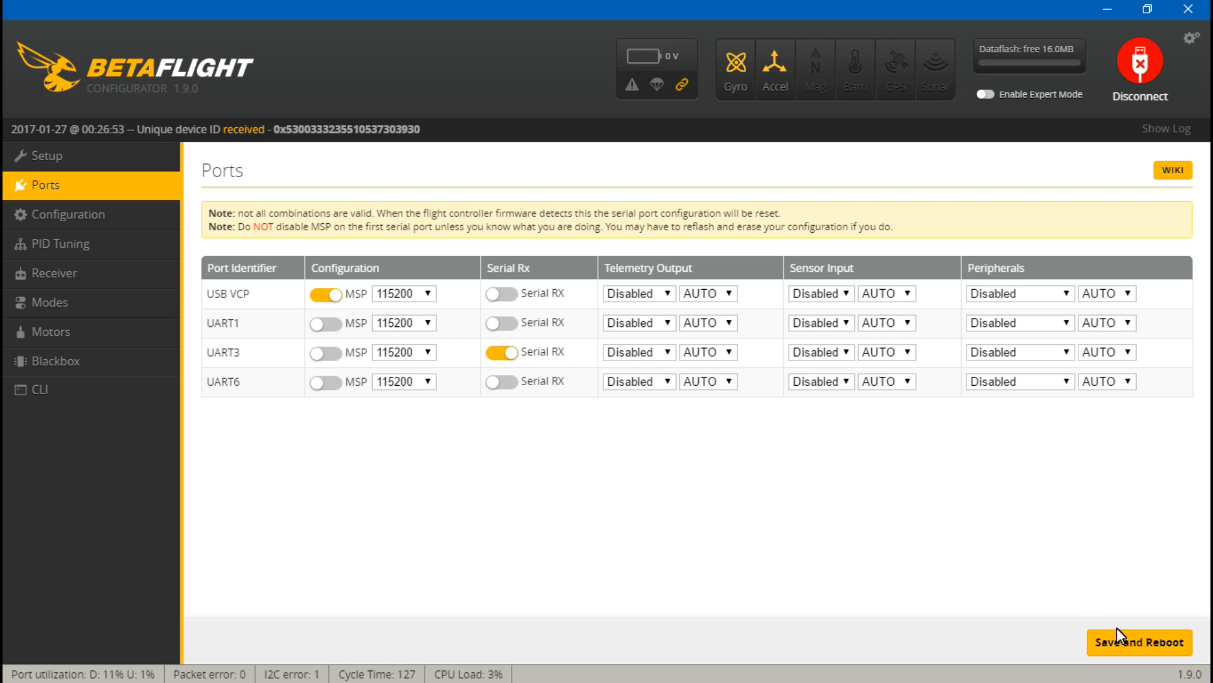
left_click(1139, 642)
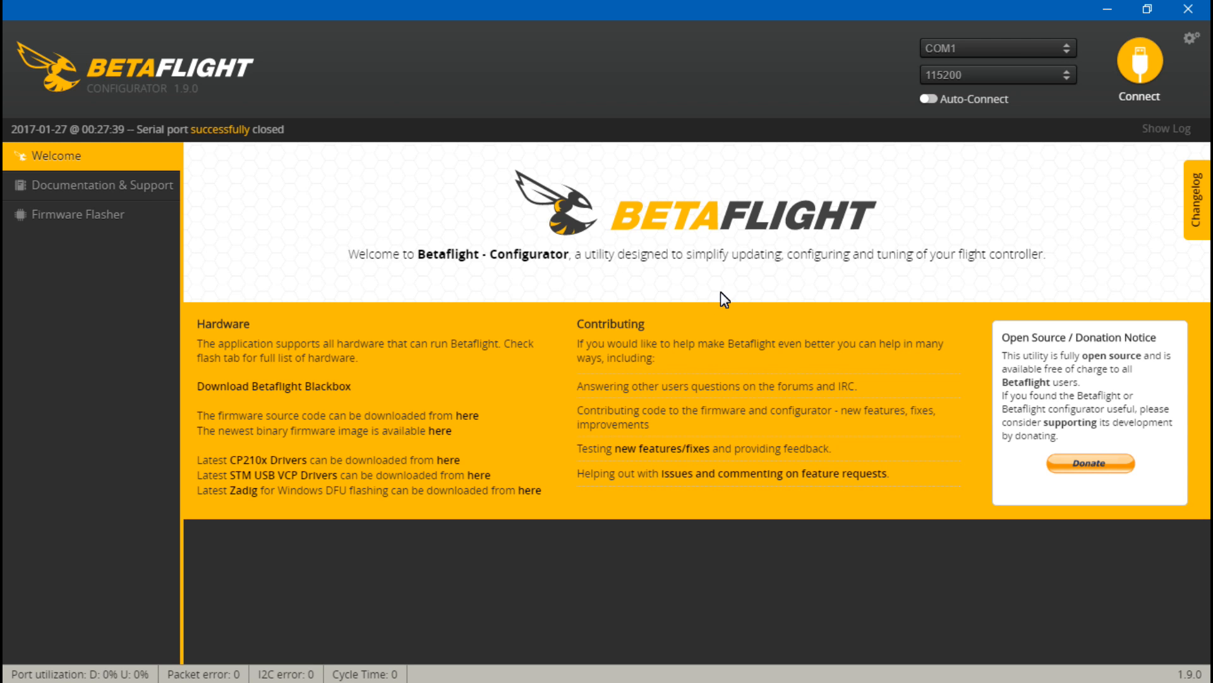
Step: Reconnect, set Receiver Mode to PPM RX input, save with reboot, and show live channel values
left_click(1137, 66)
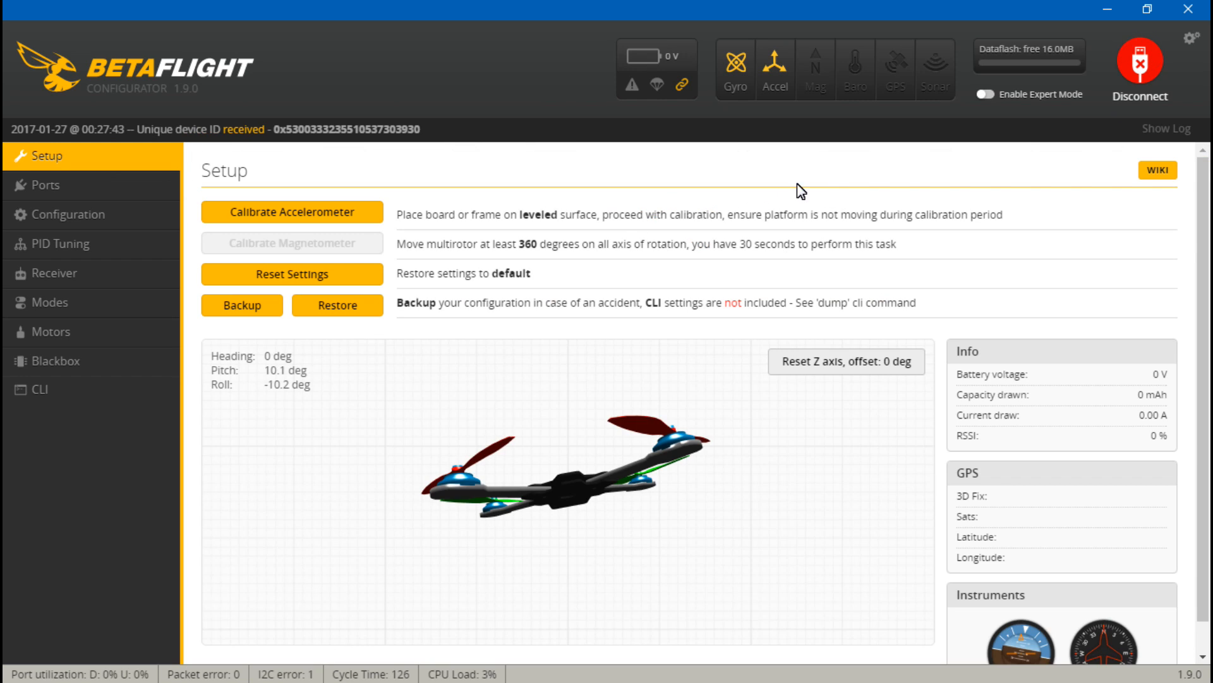
left_click(66, 215)
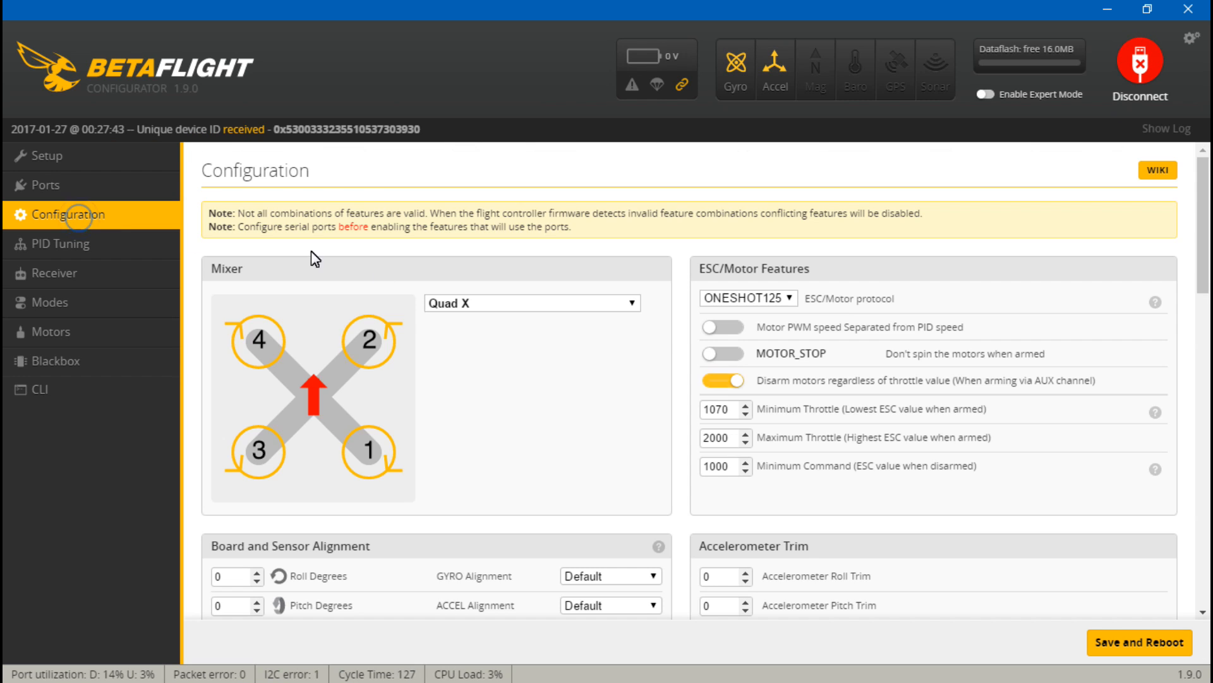
scroll("down", 3)
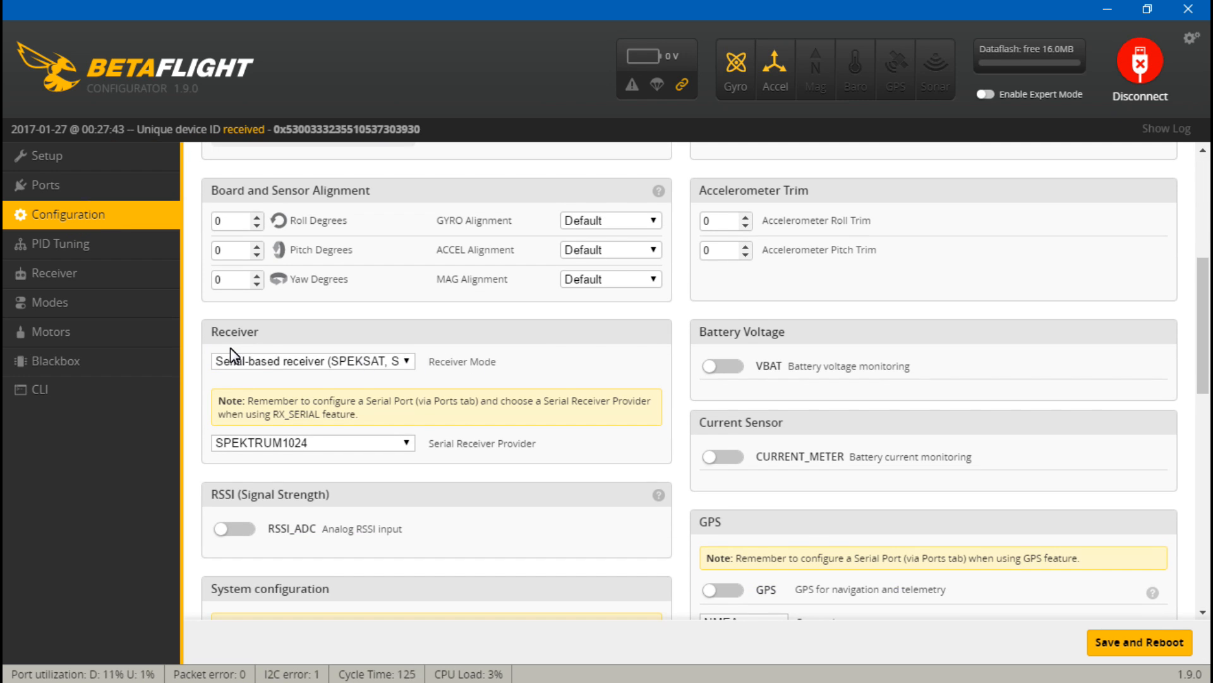
left_click(313, 361)
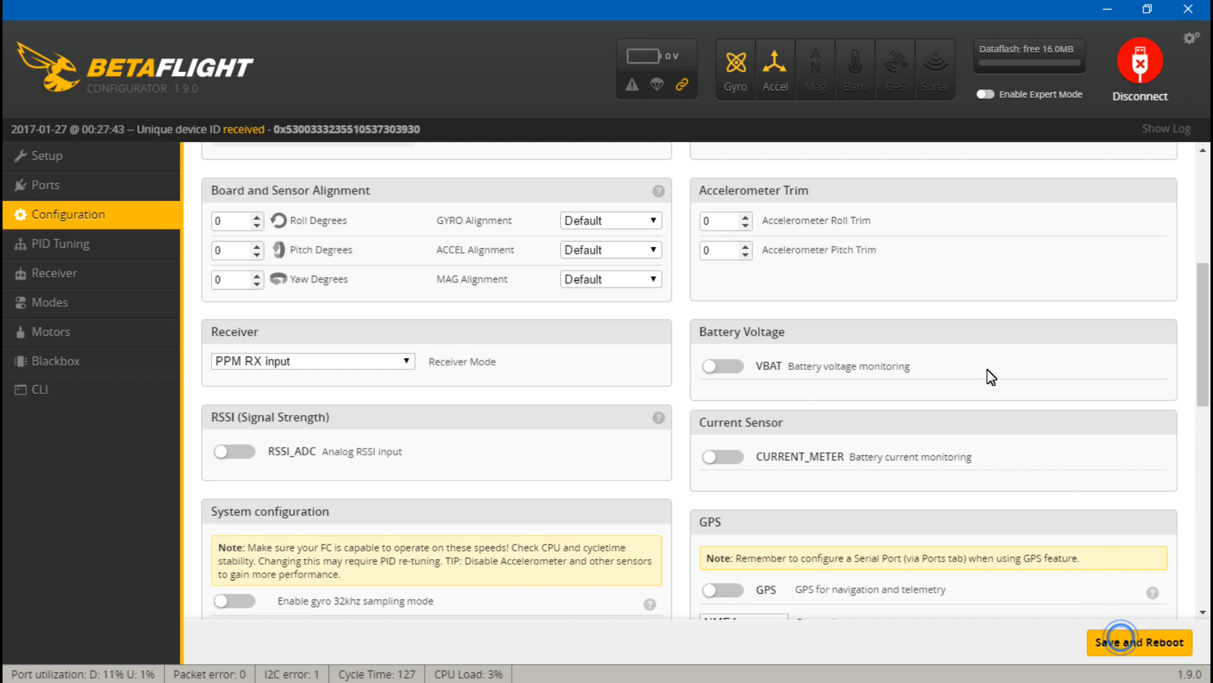
left_click(45, 154)
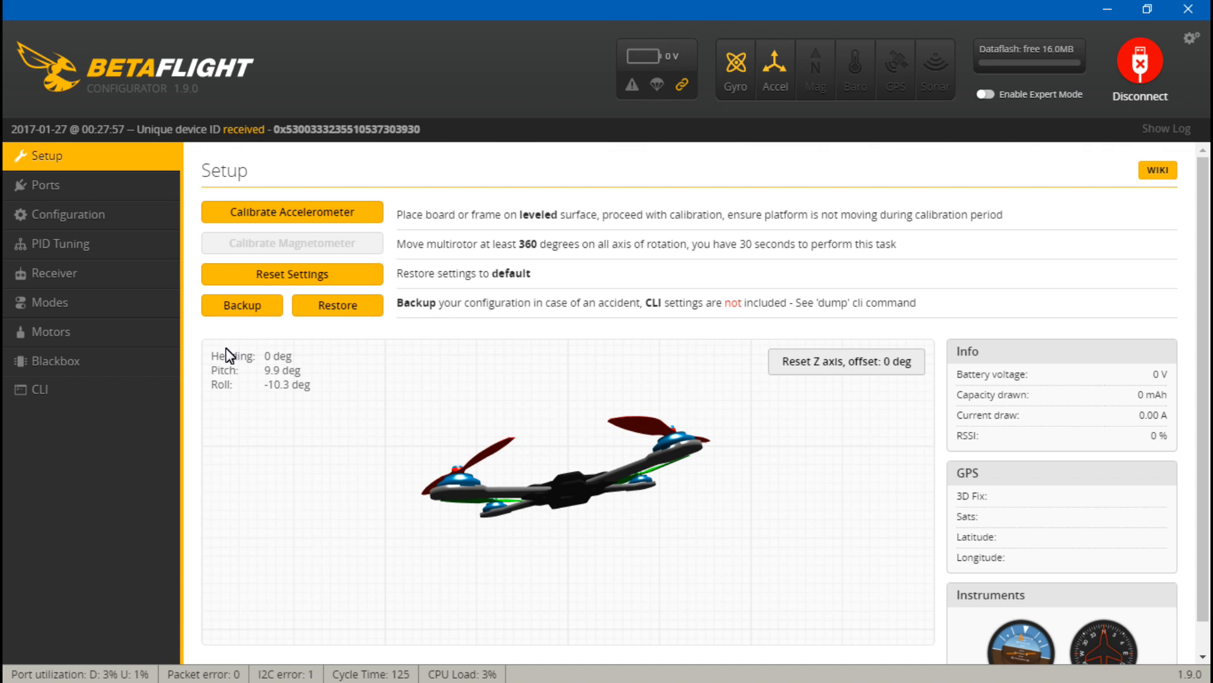
left_click(53, 273)
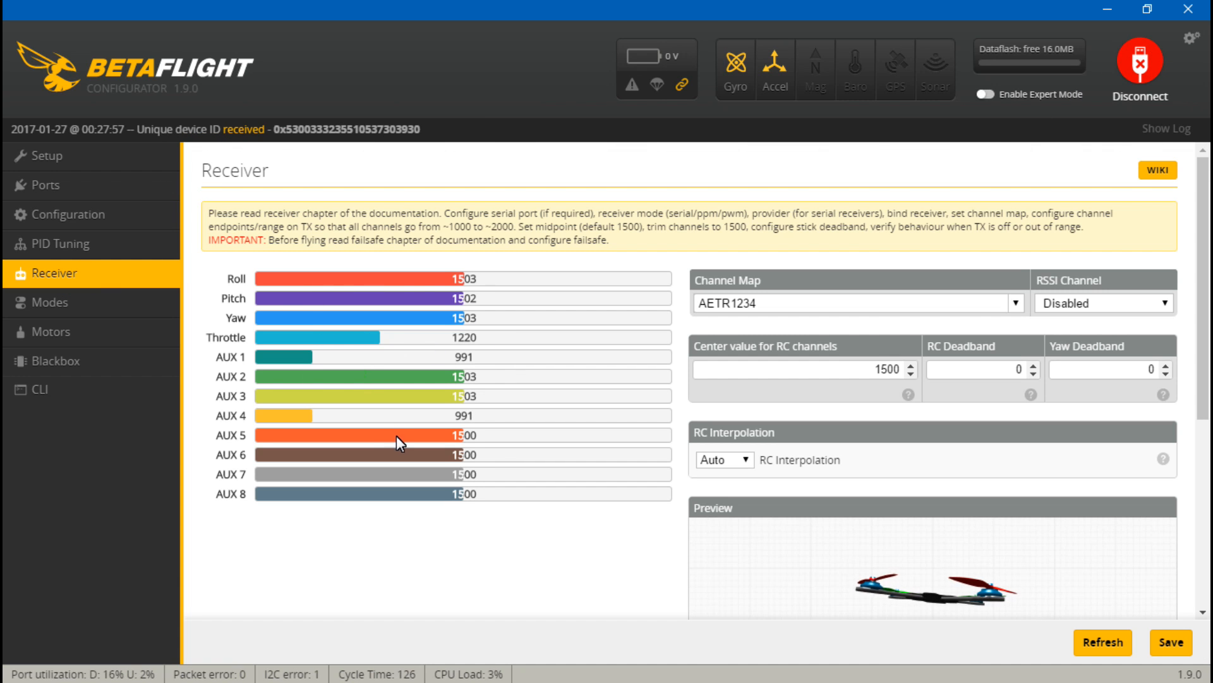